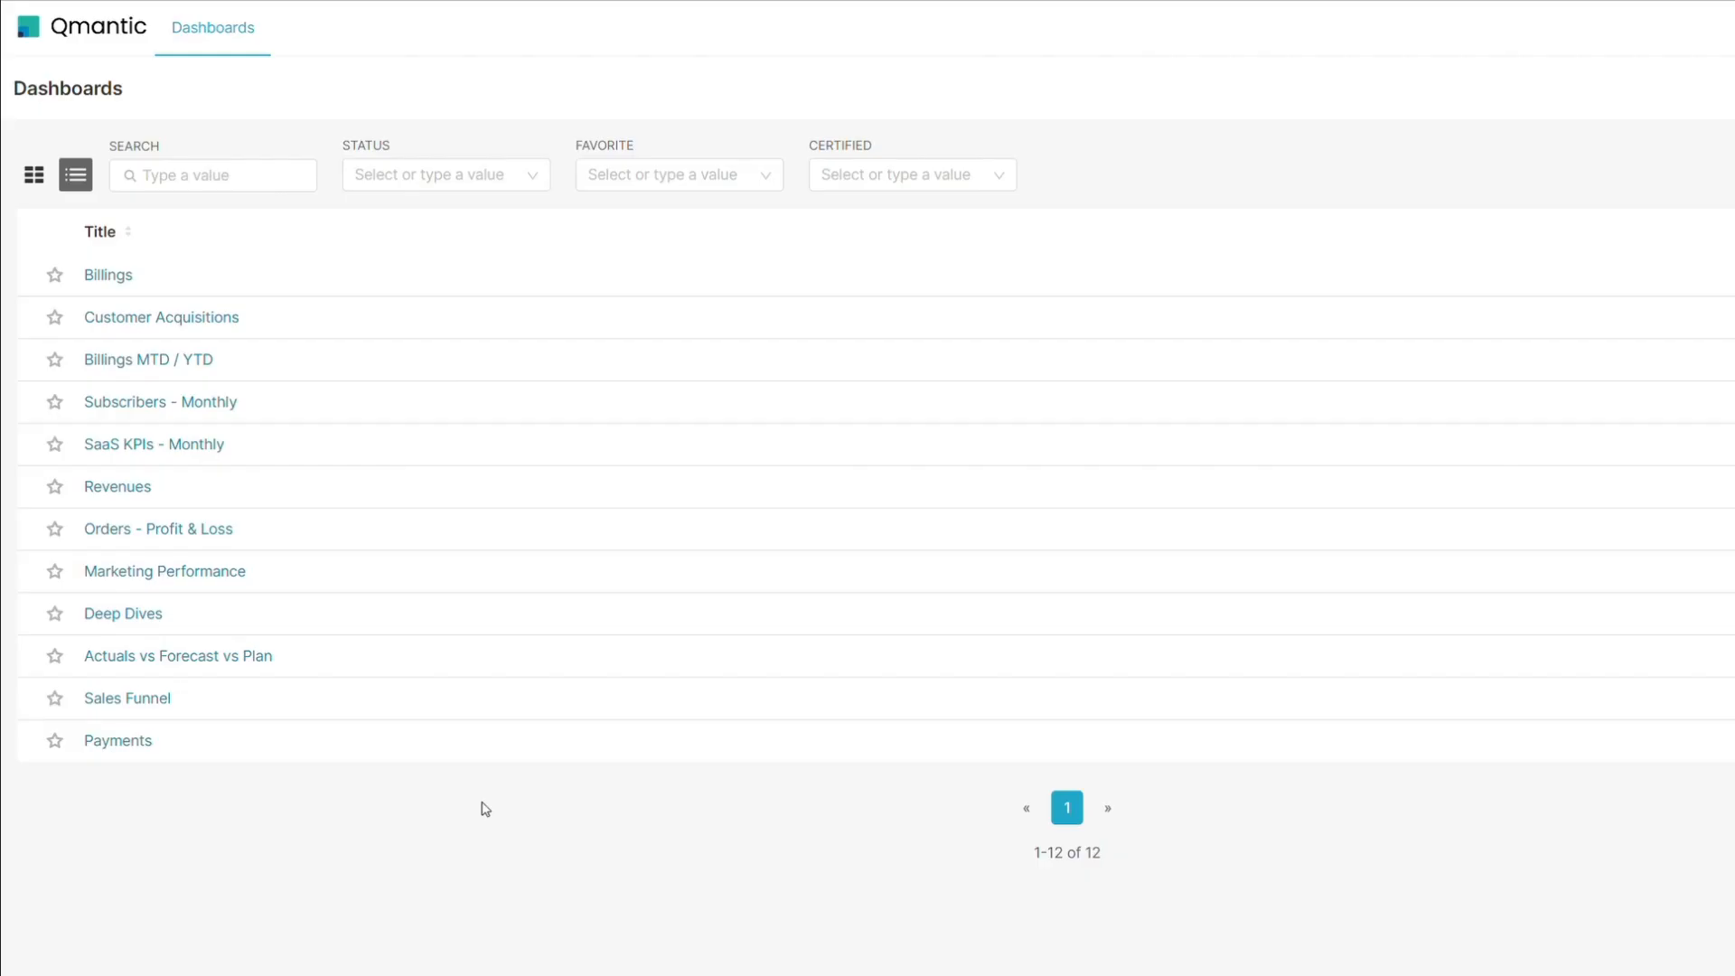
# Open the 'SaaS KPIs - Monthly' dashboard from the Dashboards list.
pyautogui.click(154, 444)
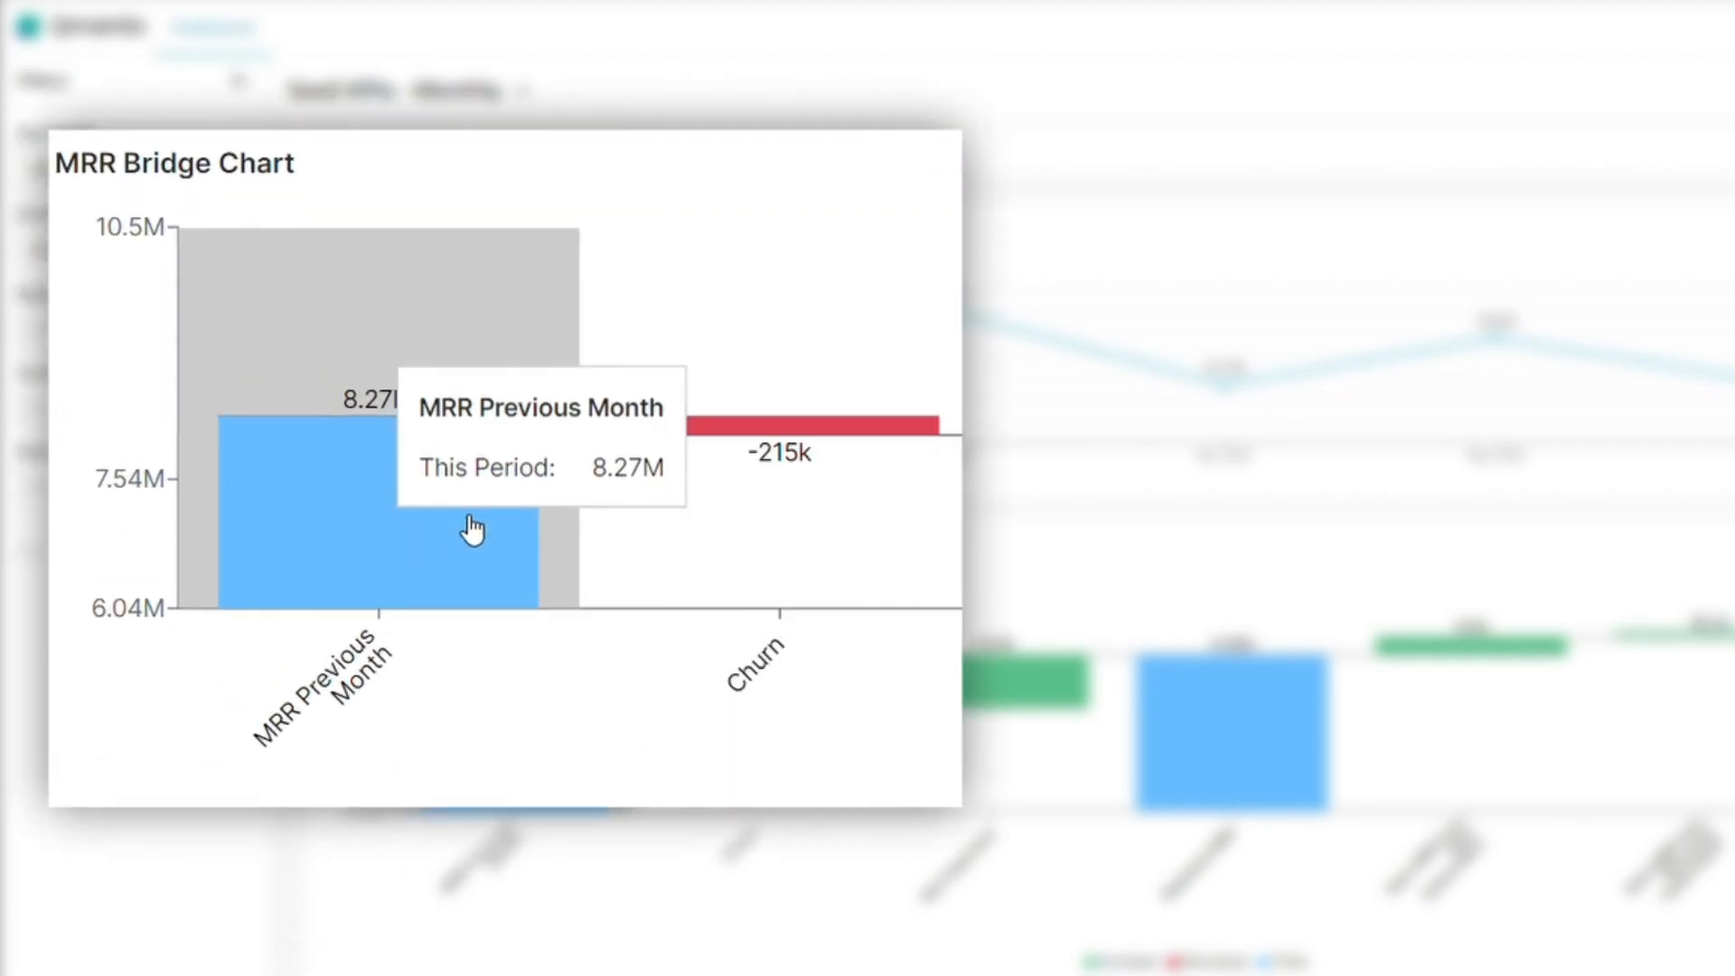
pyautogui.moveTo(674, 449)
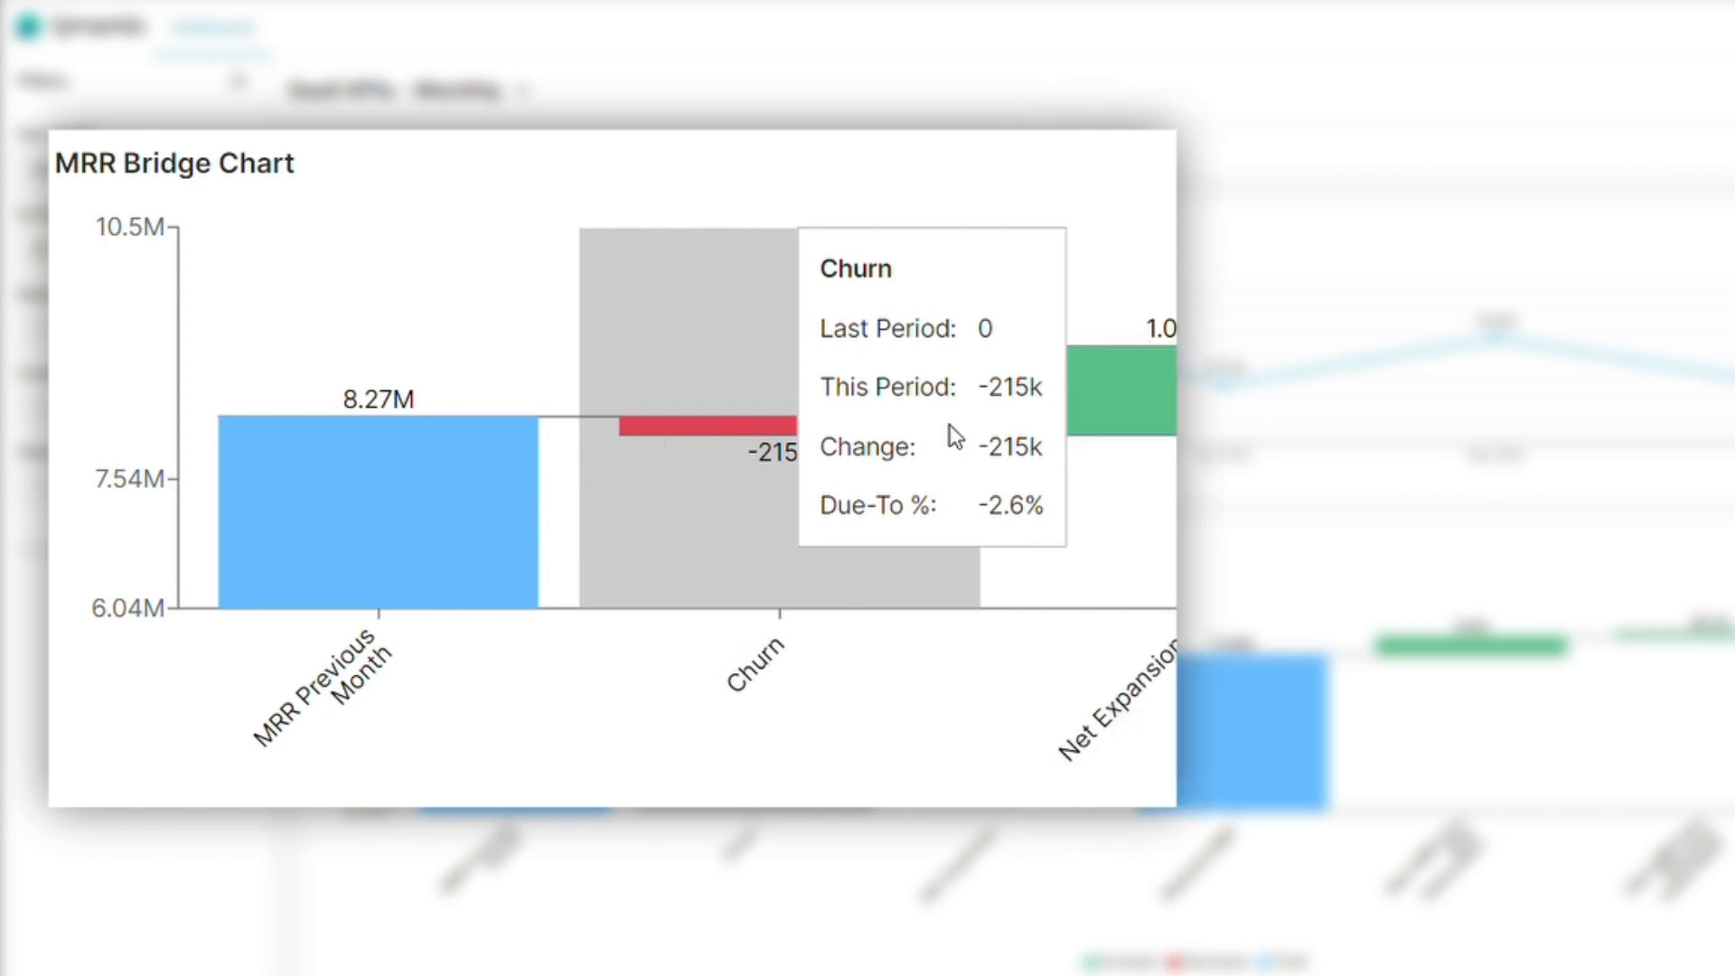
pyautogui.moveTo(1146, 411)
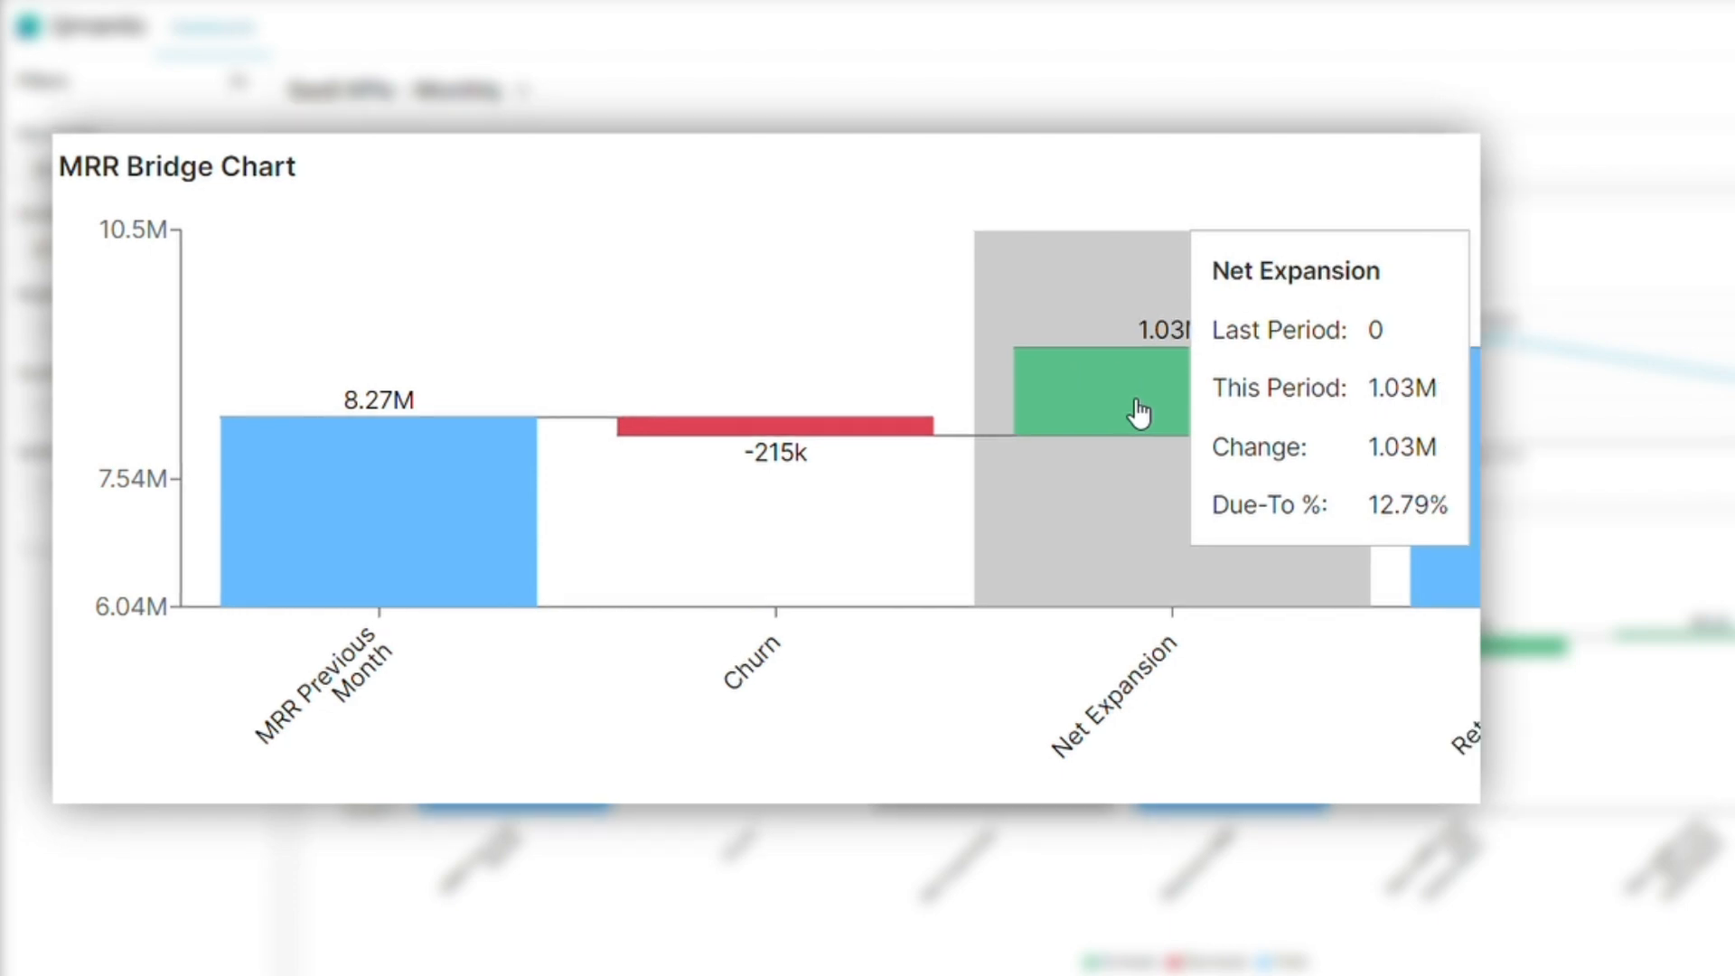
pyautogui.moveTo(681, 476)
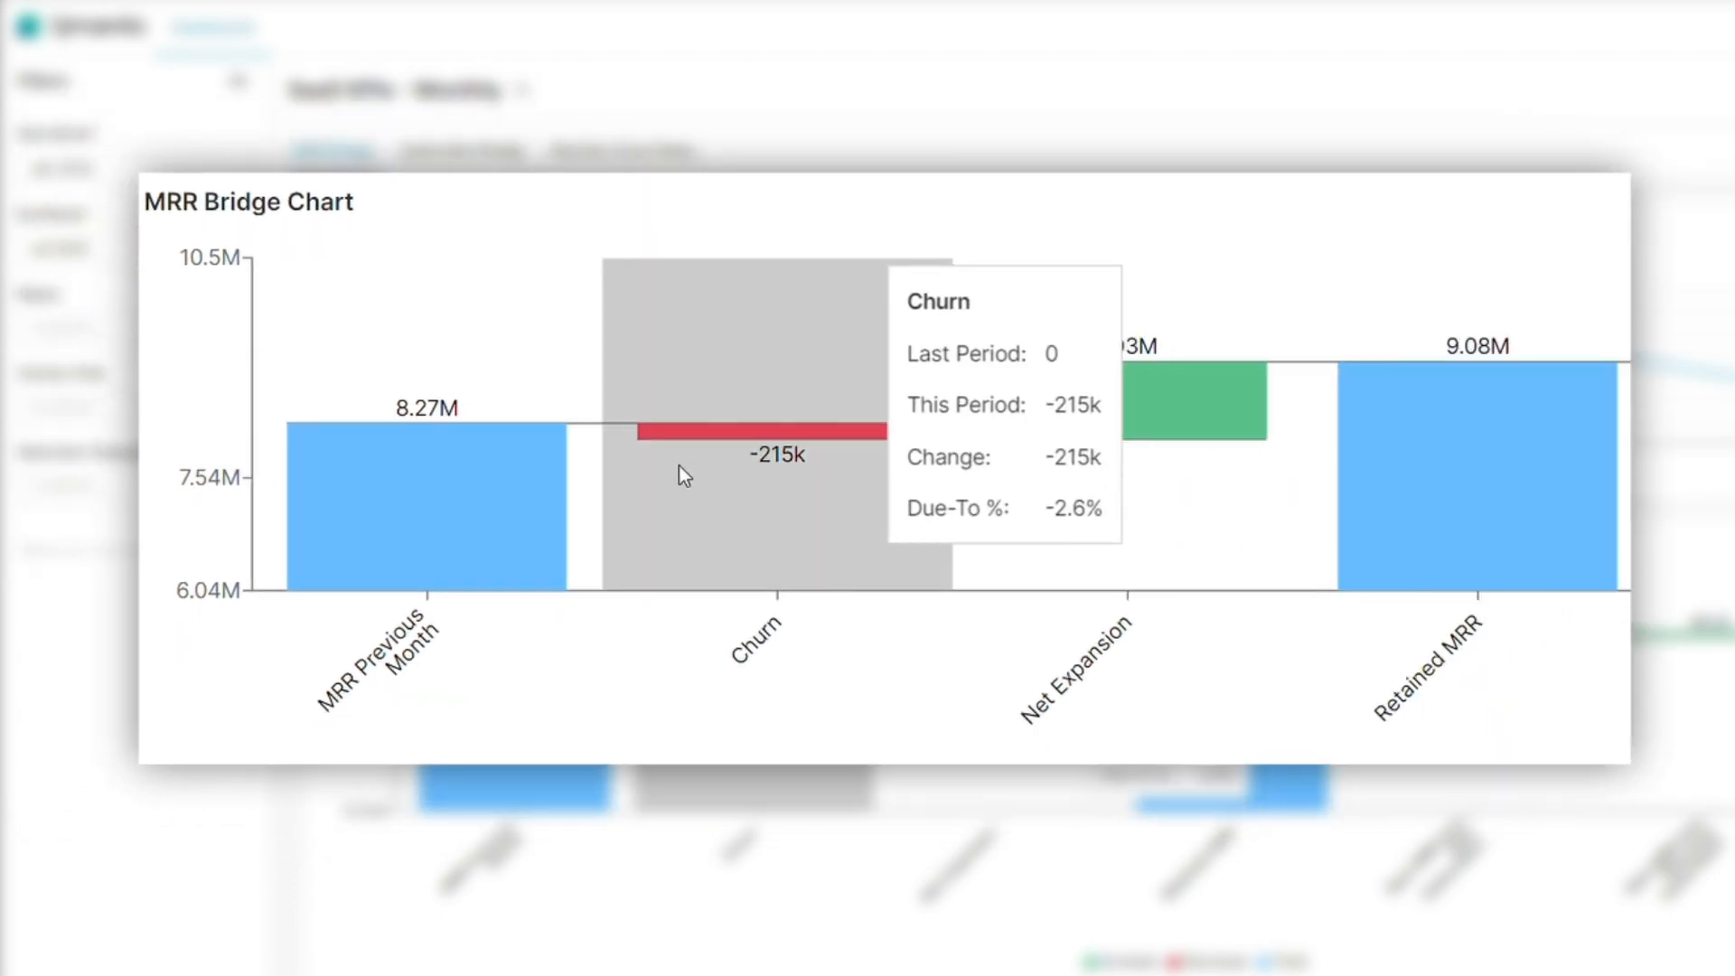
pyautogui.moveTo(537, 492)
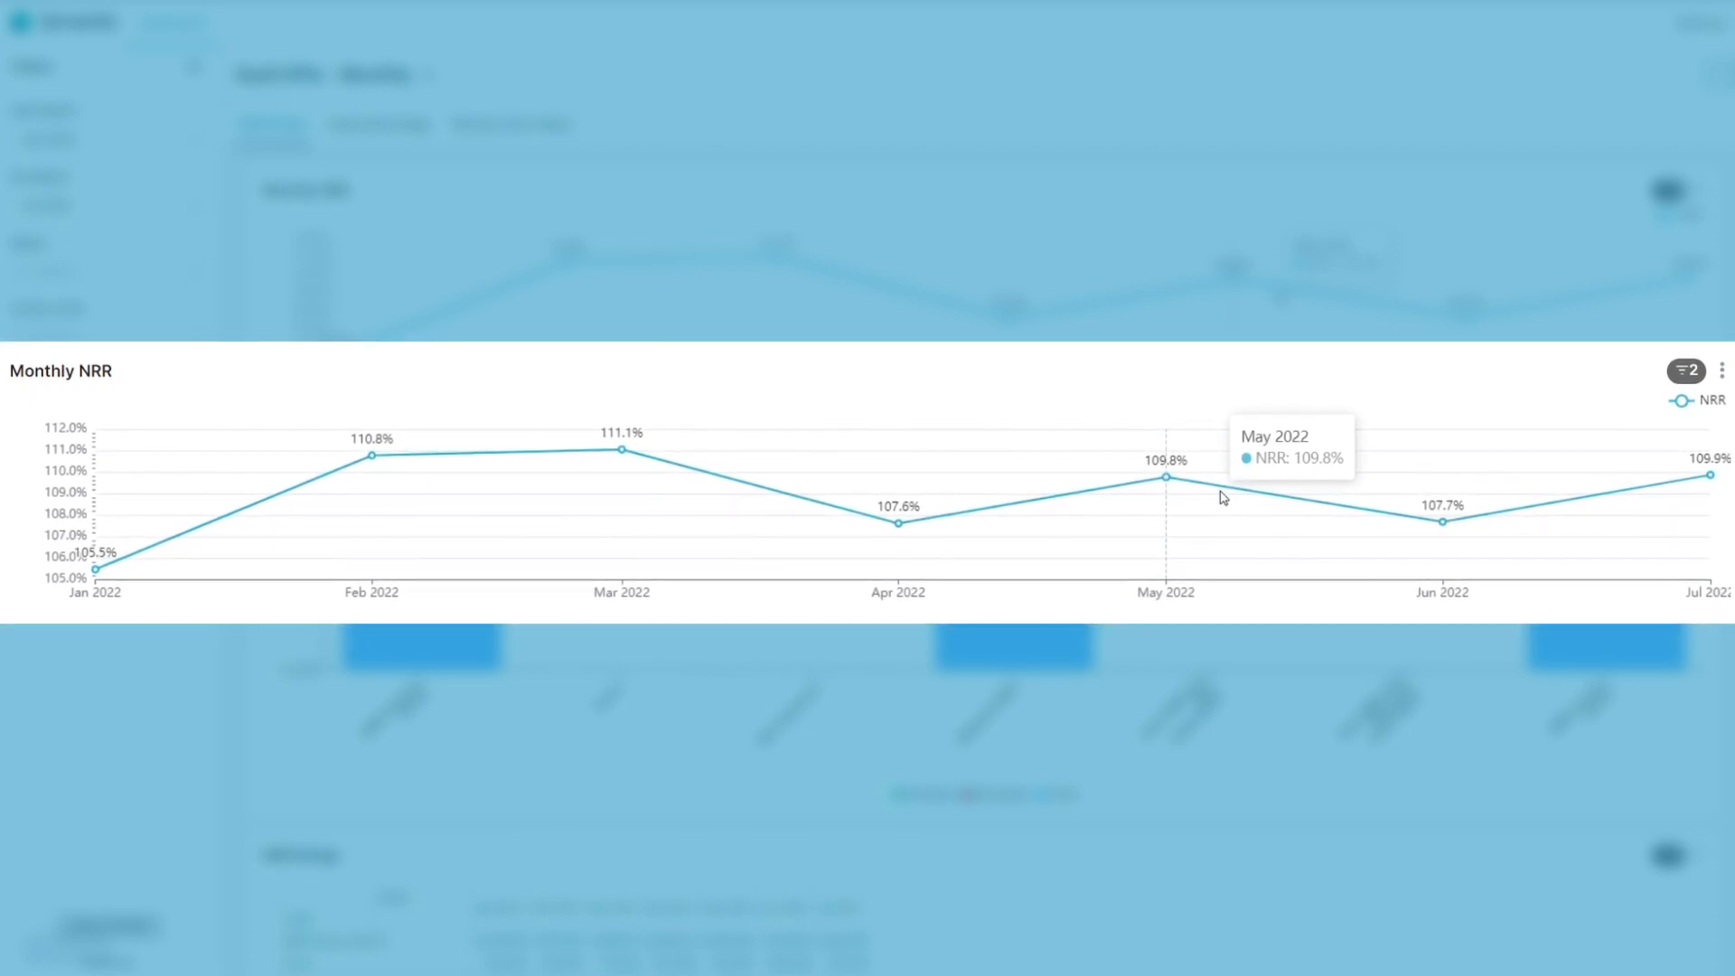
pyautogui.moveTo(1222, 495)
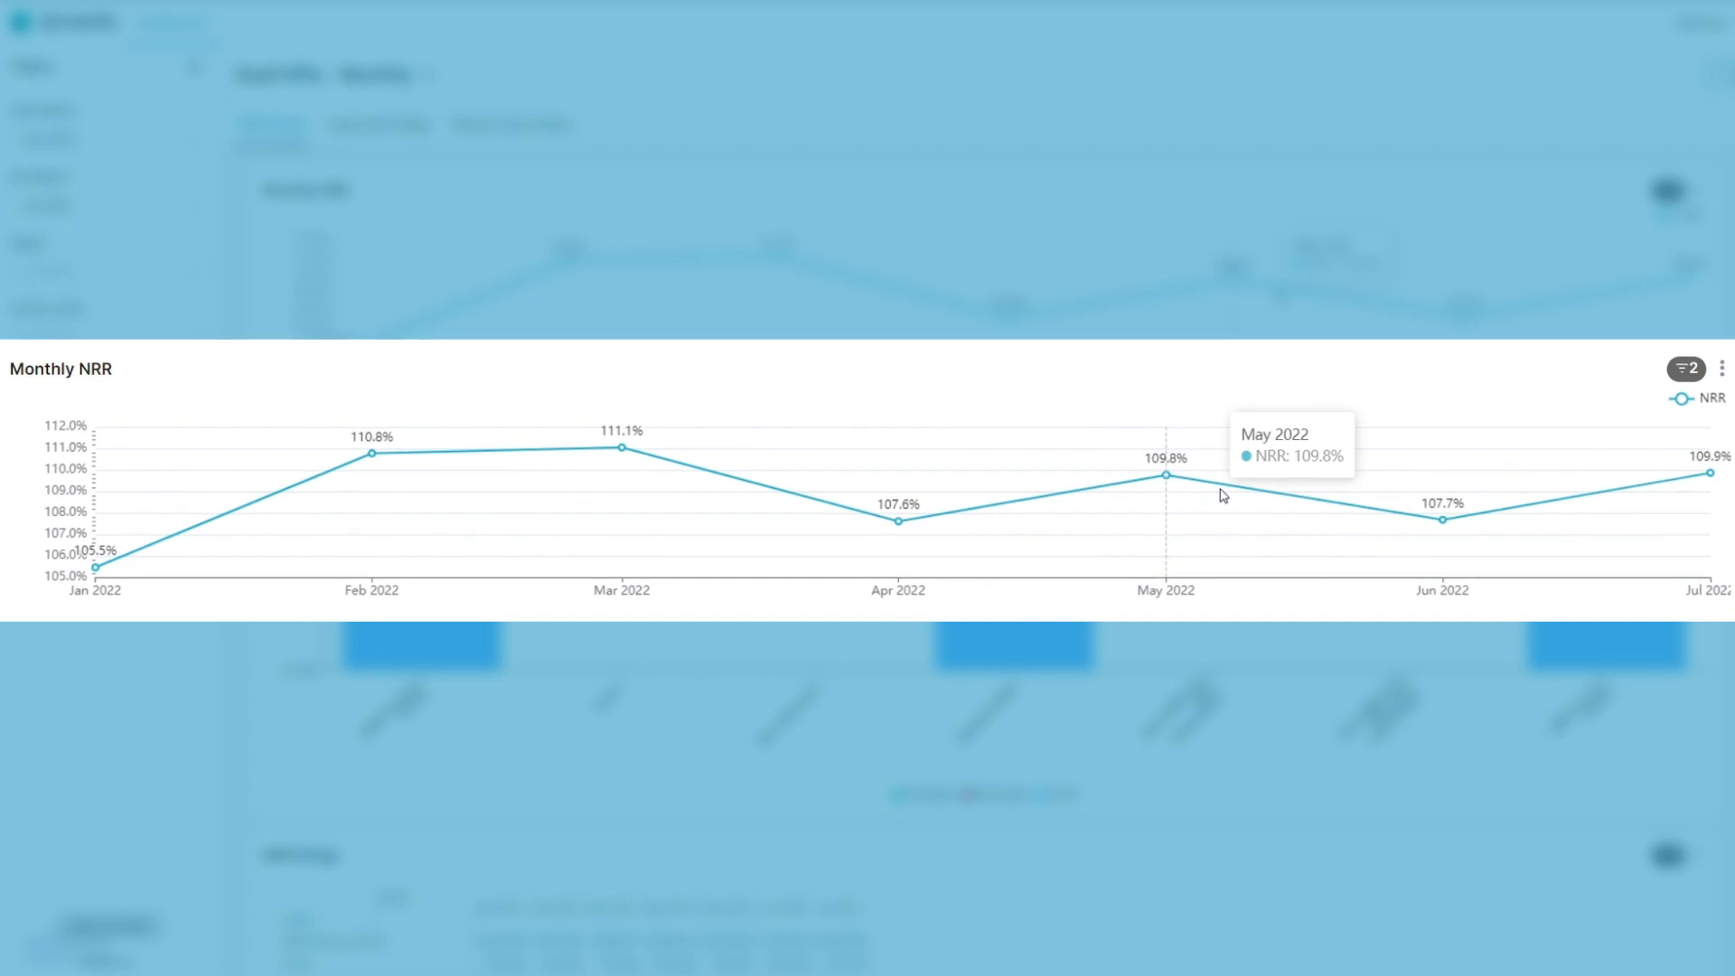